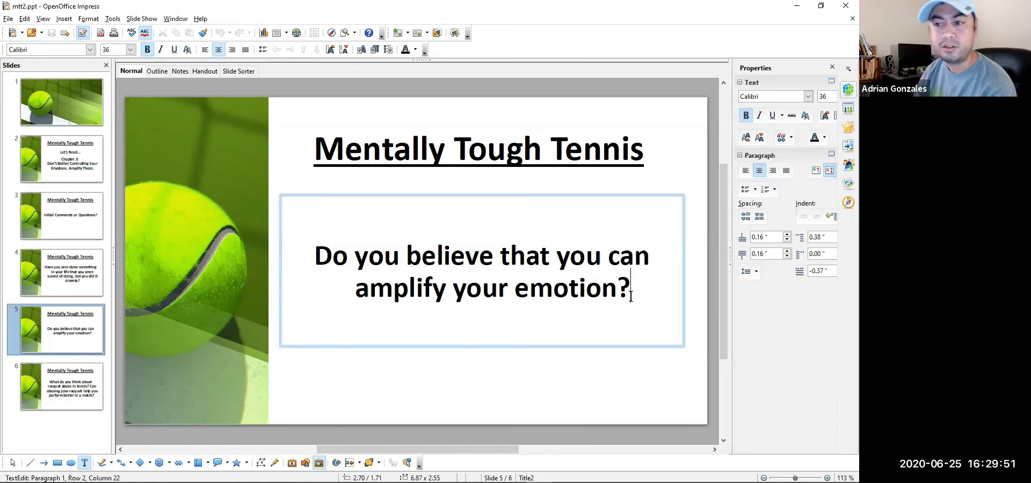
mouse_move(720, 358)
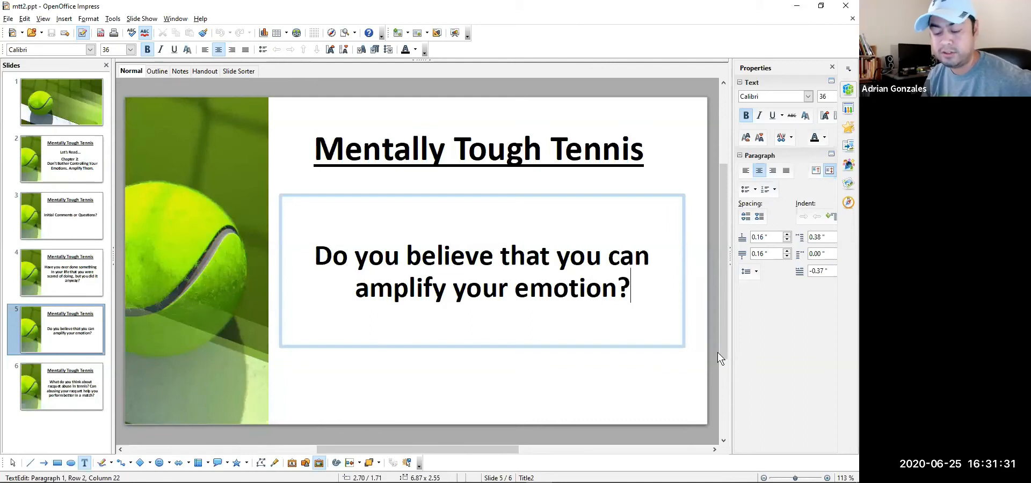
mouse_move(374, 131)
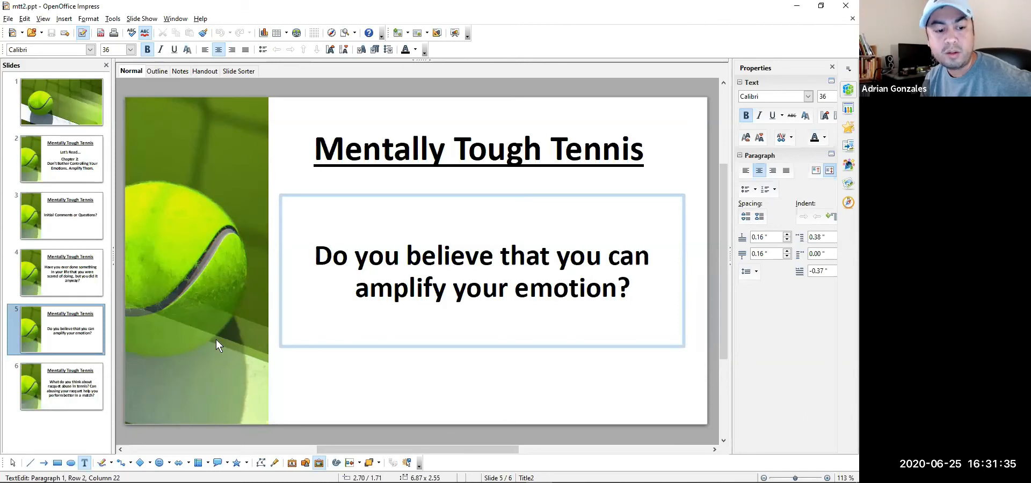
mouse_move(339, 383)
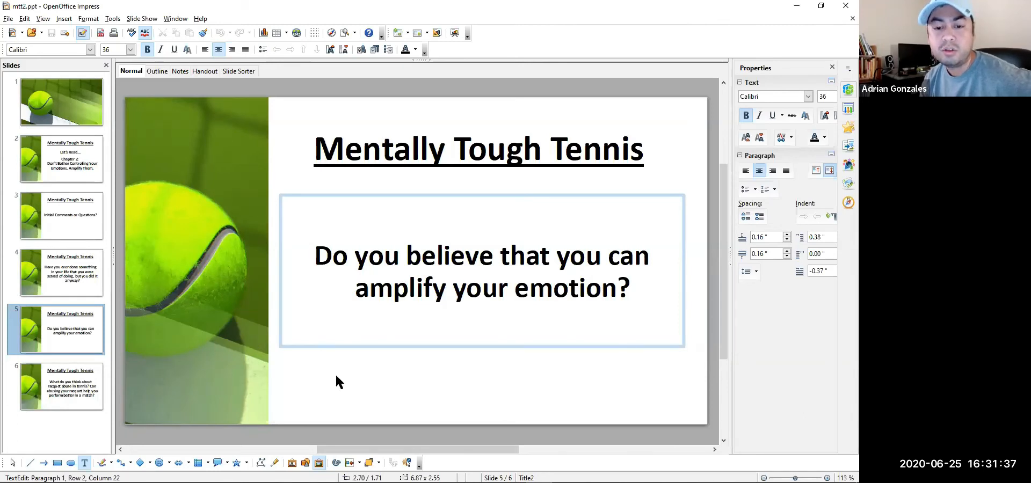